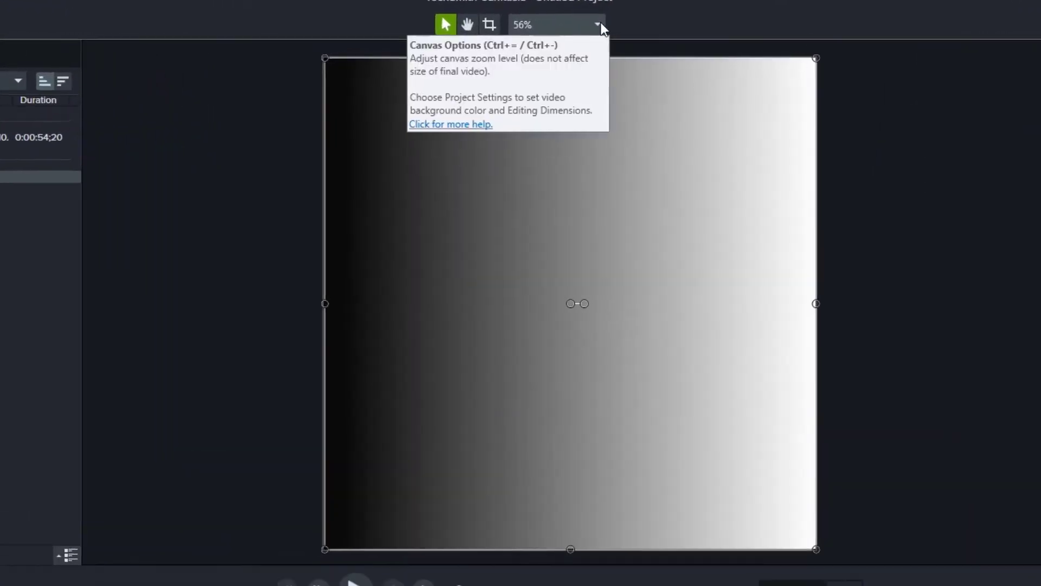
Set the project canvas to 1080p HD (1920x1080) and select the gradient's Scale value for replacement
left_click(596, 25)
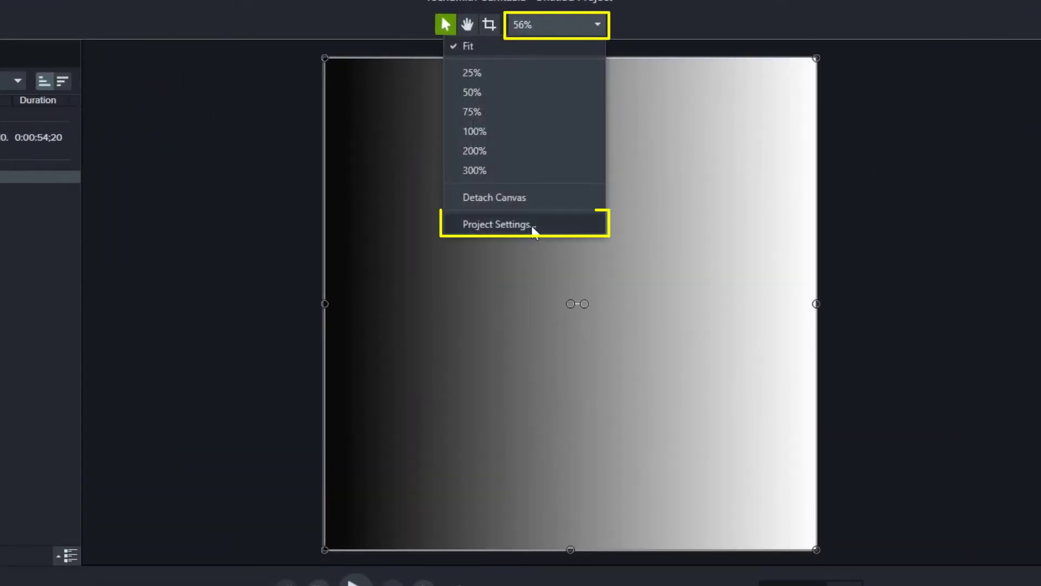
left_click(495, 223)
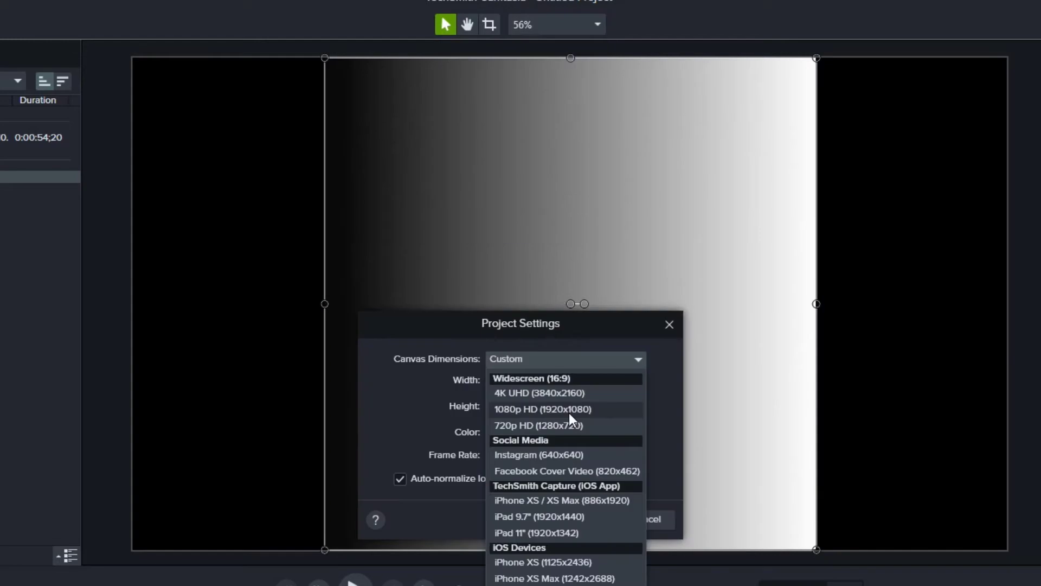
mouse_move(568, 408)
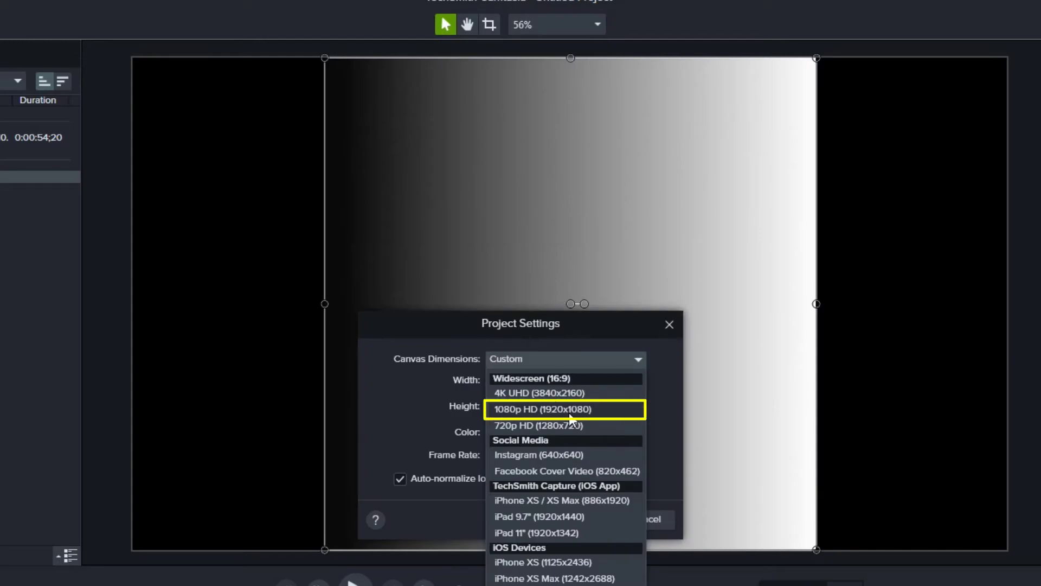
left_click(565, 408)
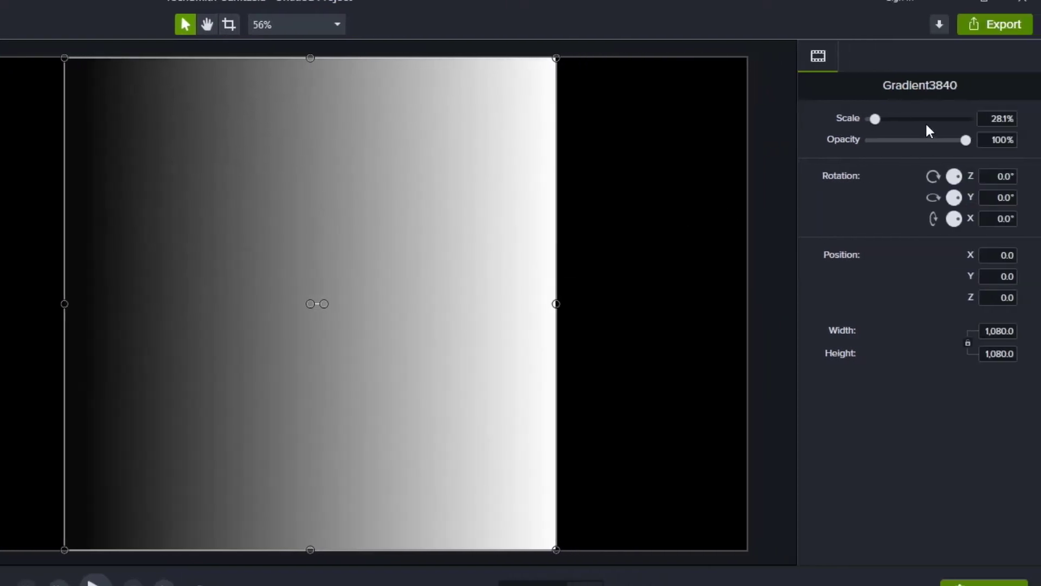
triple_click(996, 118)
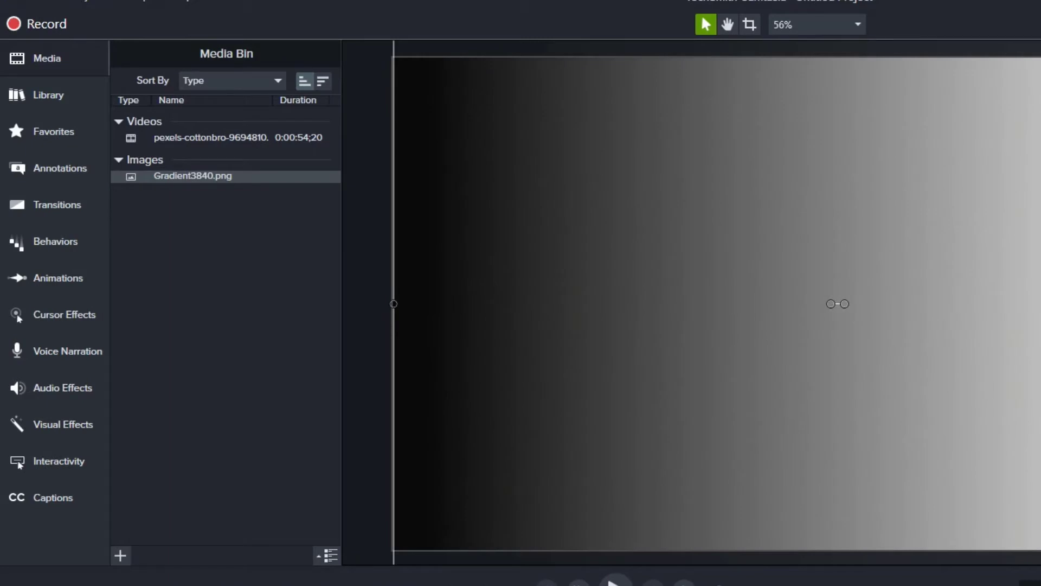
Add Color Tint to the grey gradient and start choosing a red light tone
left_click(62, 423)
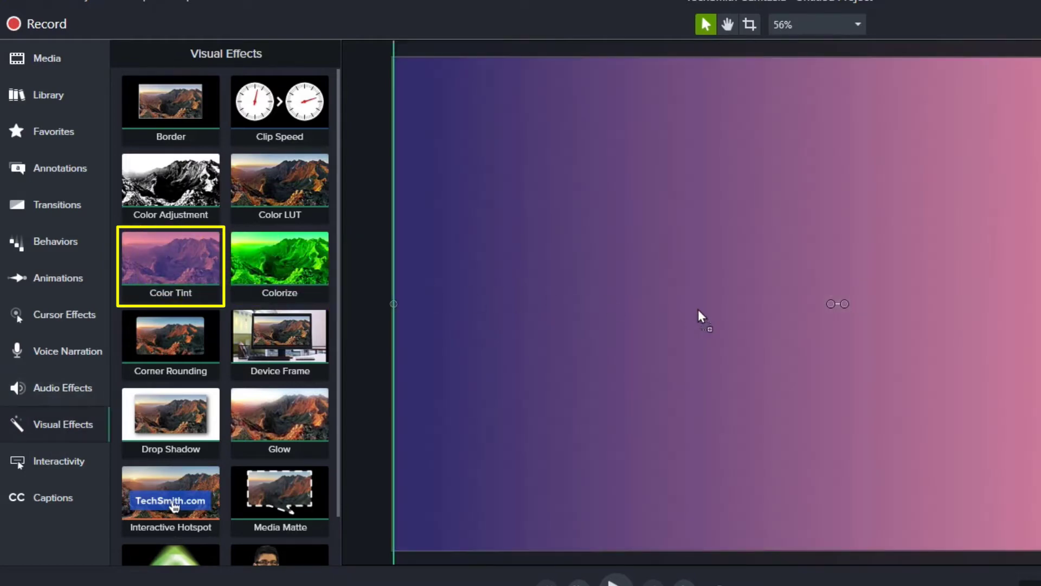
double_click(170, 259)
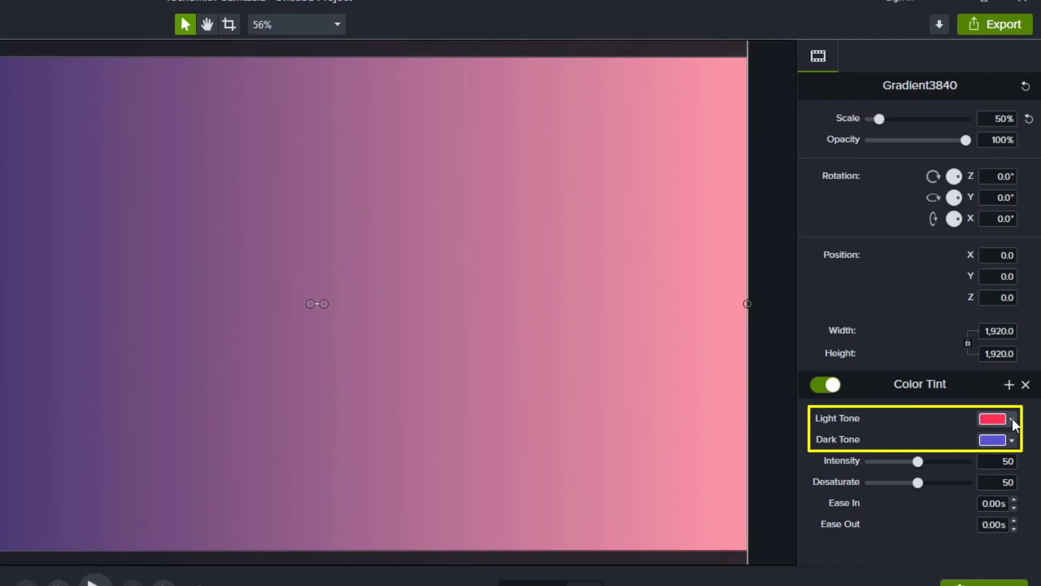
left_click(1011, 419)
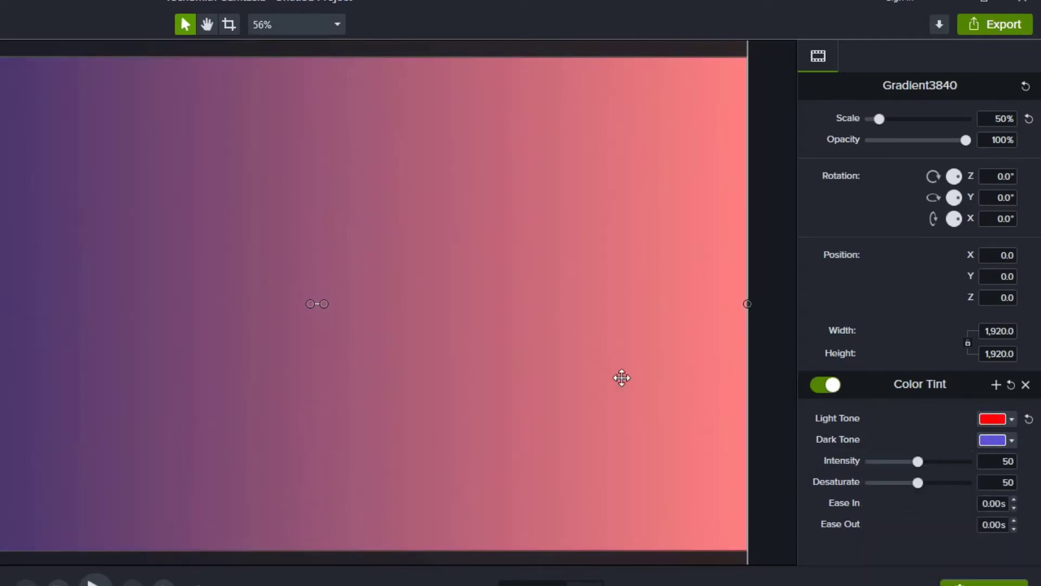
mouse_move(162, 366)
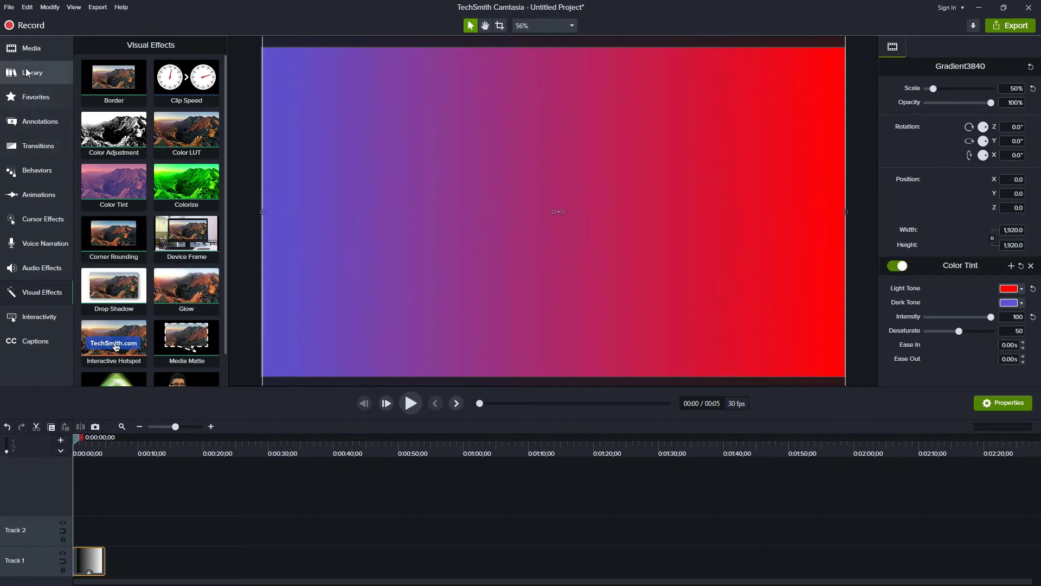
Apply the Media Matte effect to the smoke clip on Track 2
left_click(31, 47)
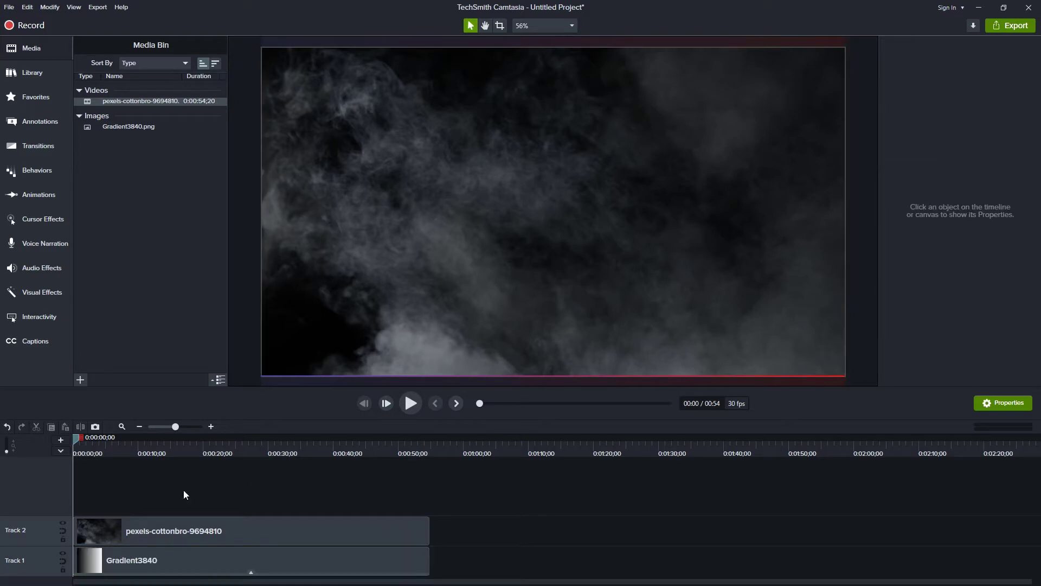
mouse_move(167, 481)
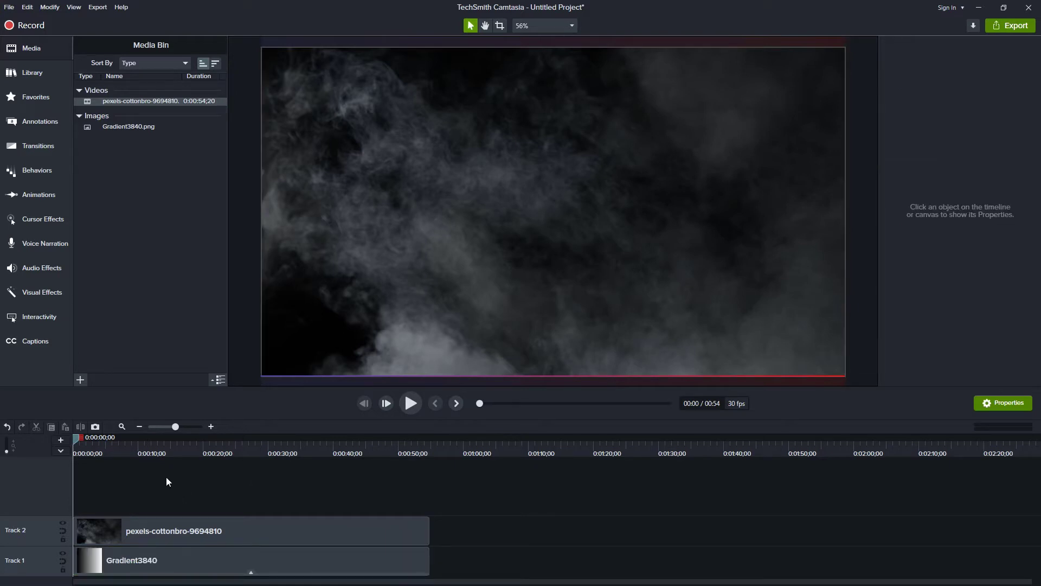
left_click(40, 292)
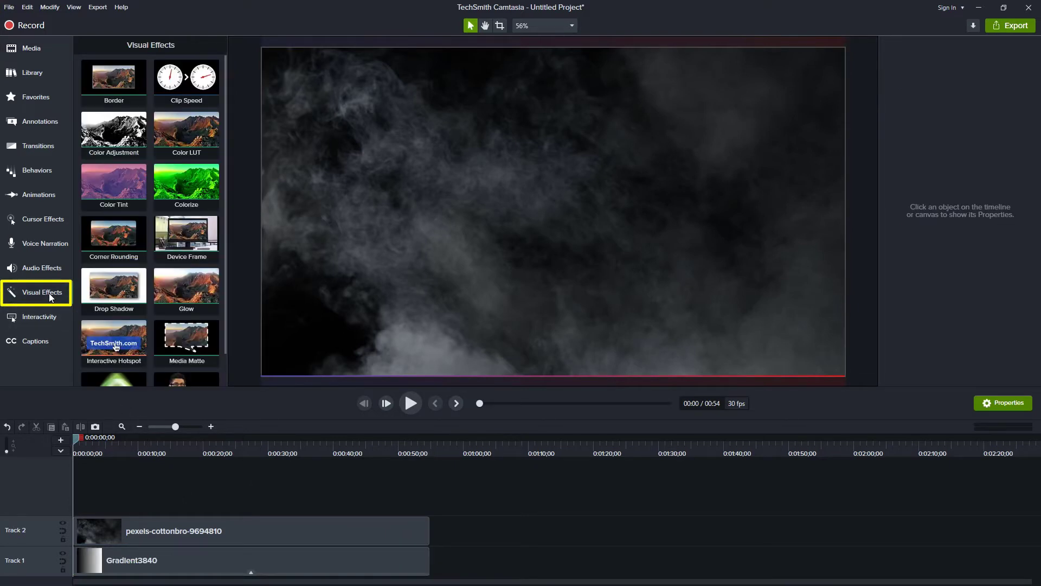
left_click(186, 337)
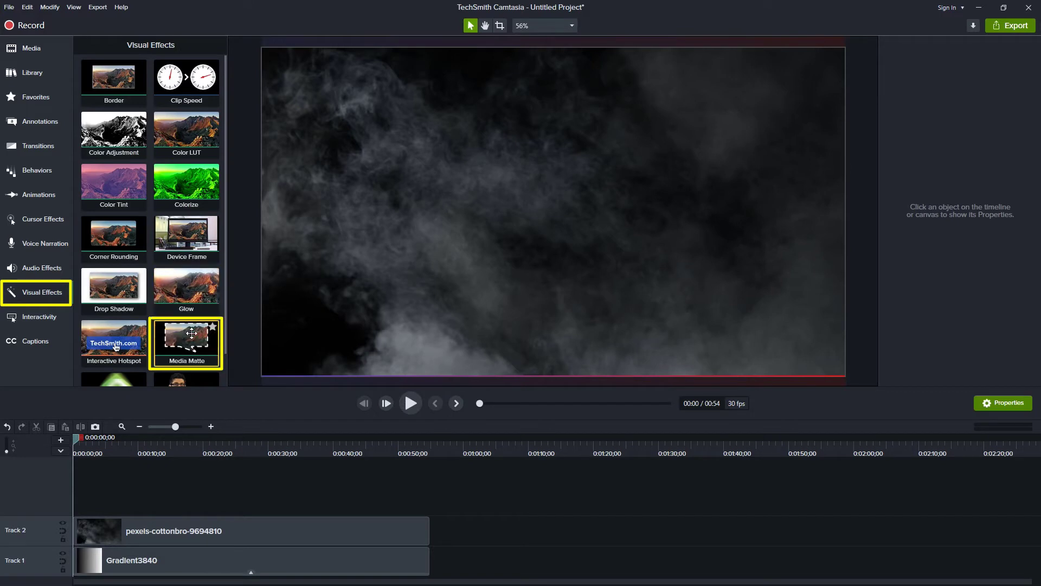
left_click(183, 530)
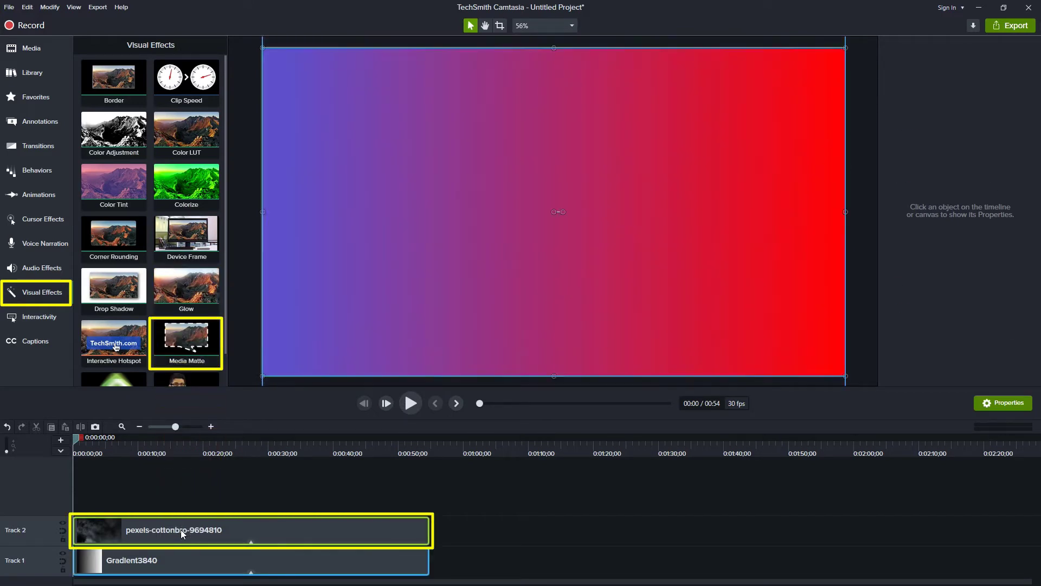
Set the smoke clip's matte mode to Luminosity and preview the coloured smoke
double_click(186, 337)
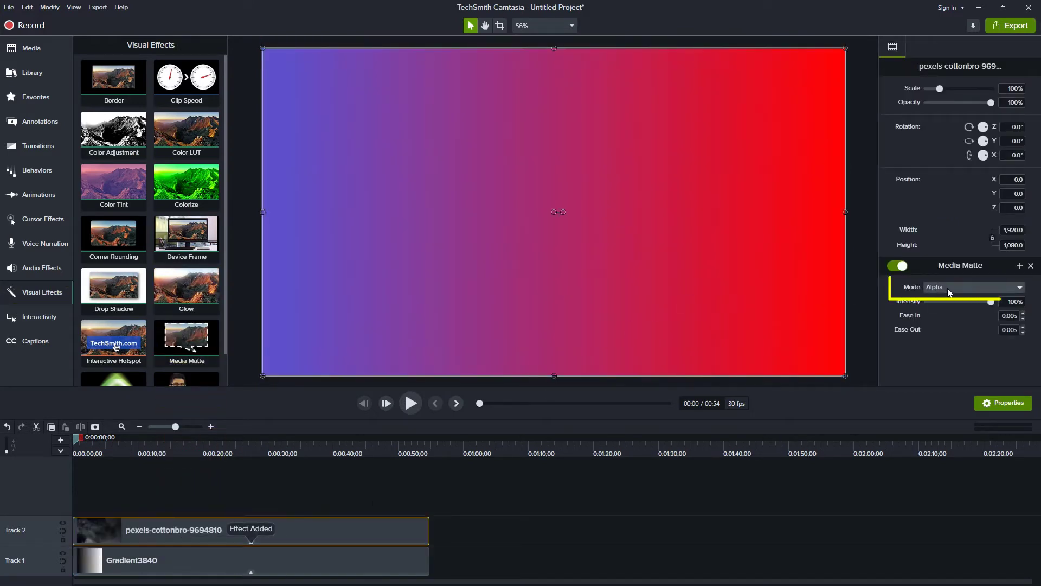
left_click(973, 286)
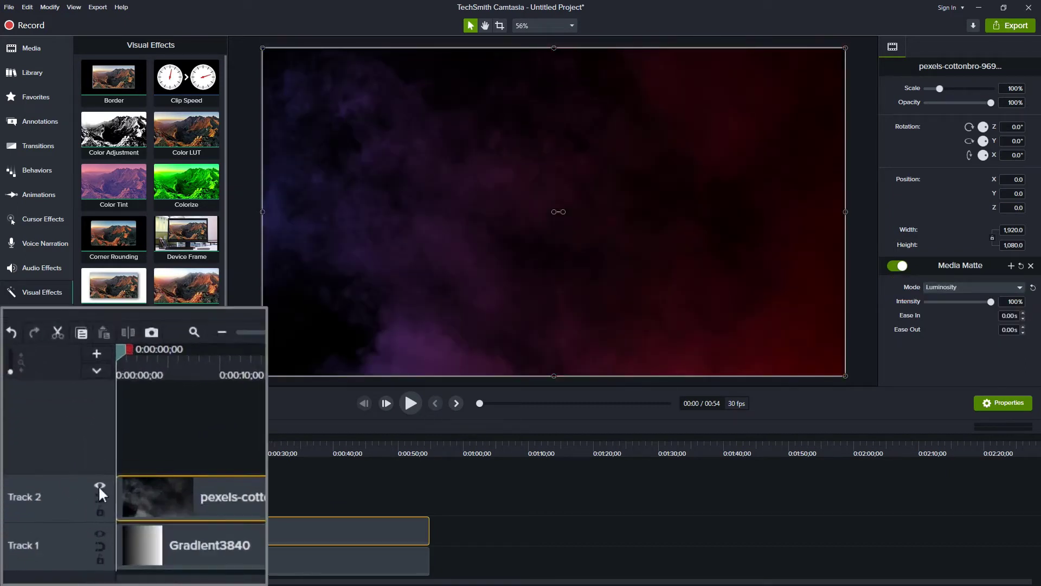
left_click(100, 486)
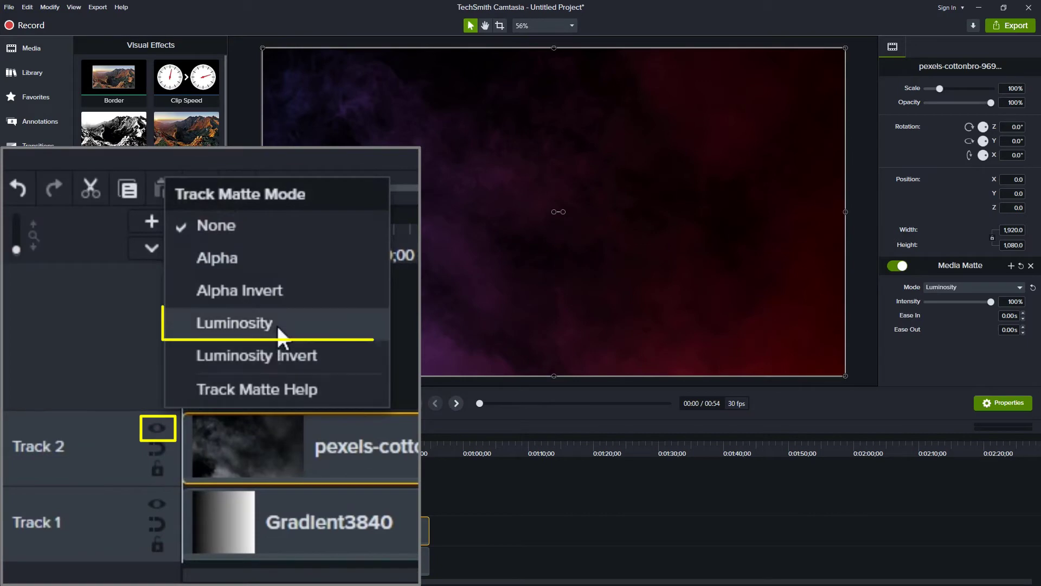
left_click(233, 323)
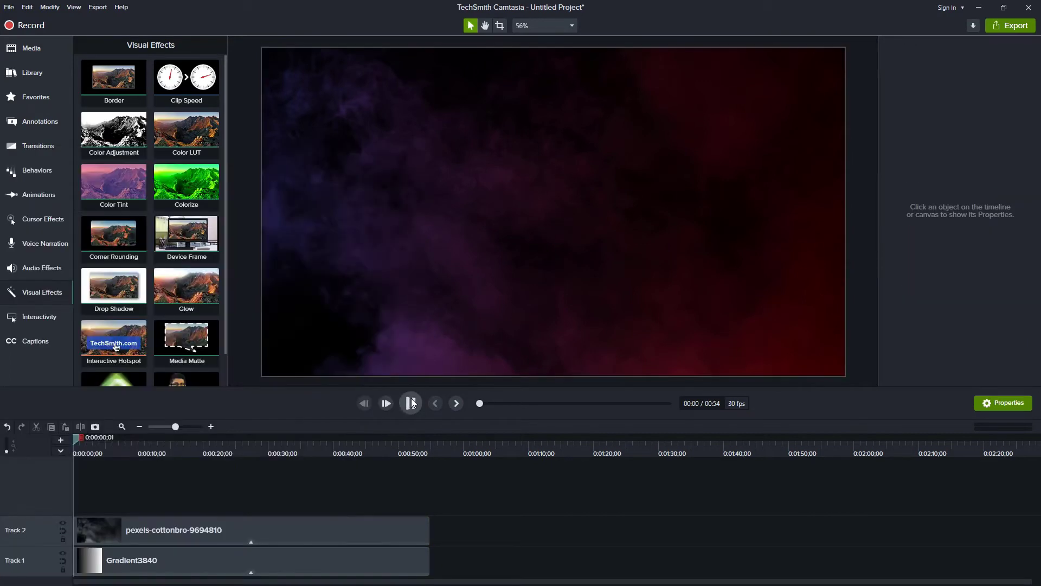
left_click(410, 403)
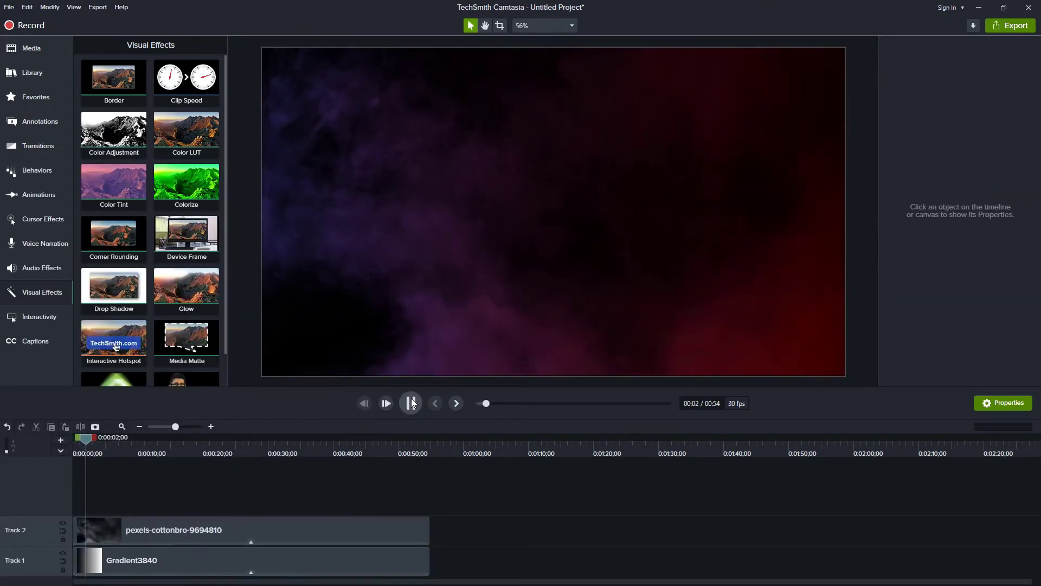
left_click(385, 403)
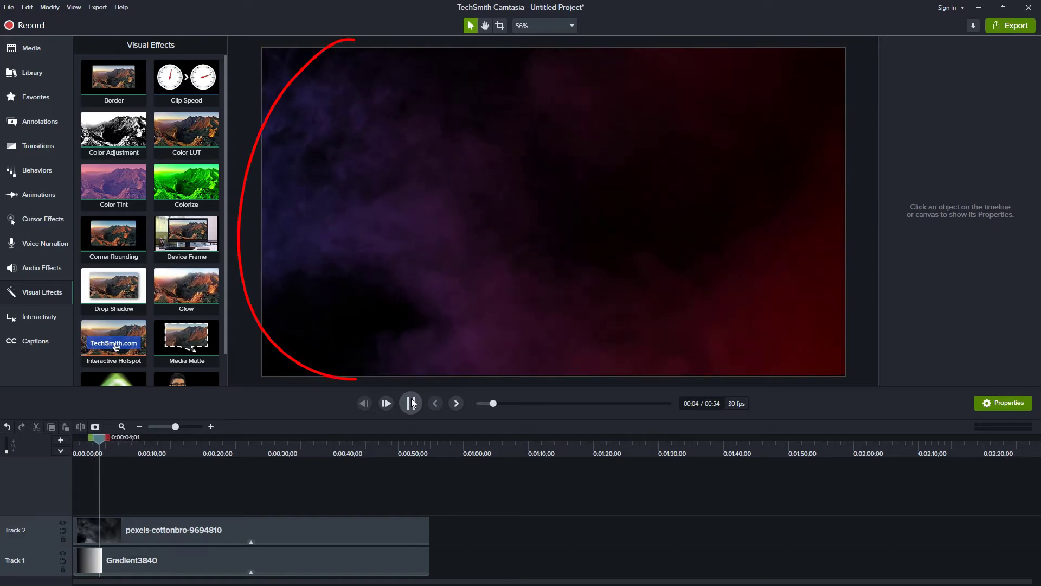
left_click(410, 403)
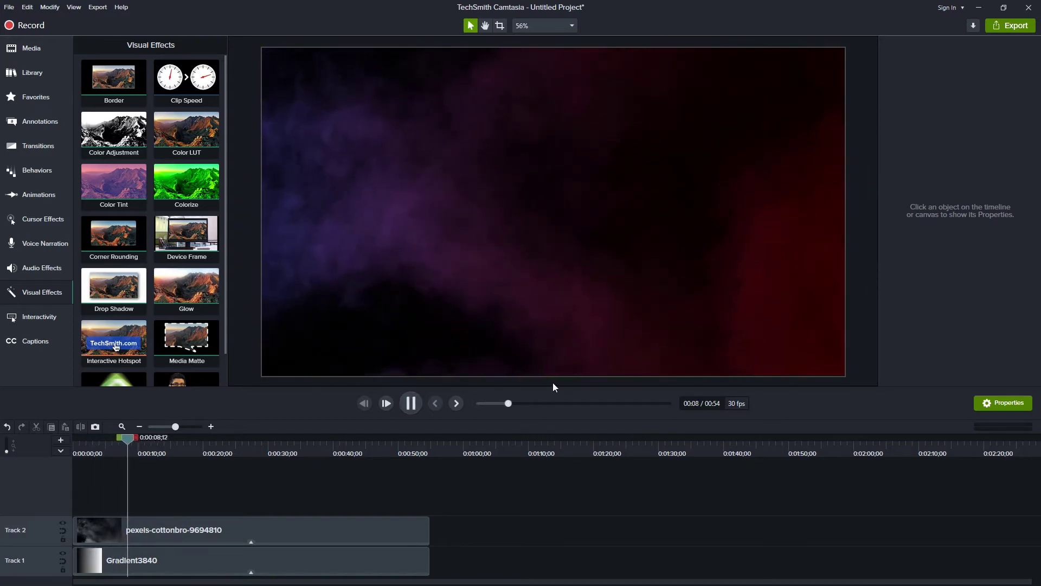
left_click(410, 403)
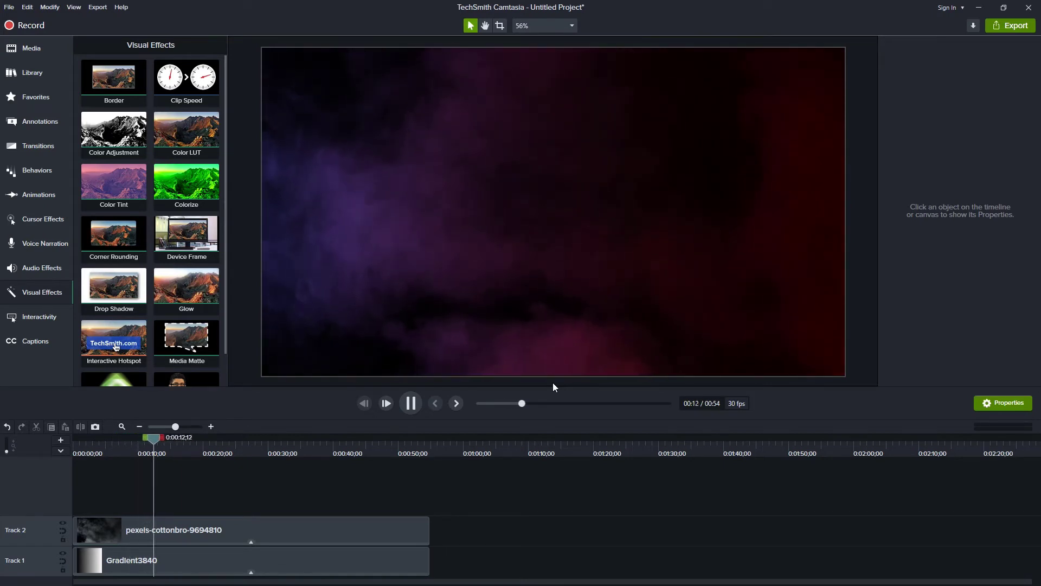
left_click(251, 559)
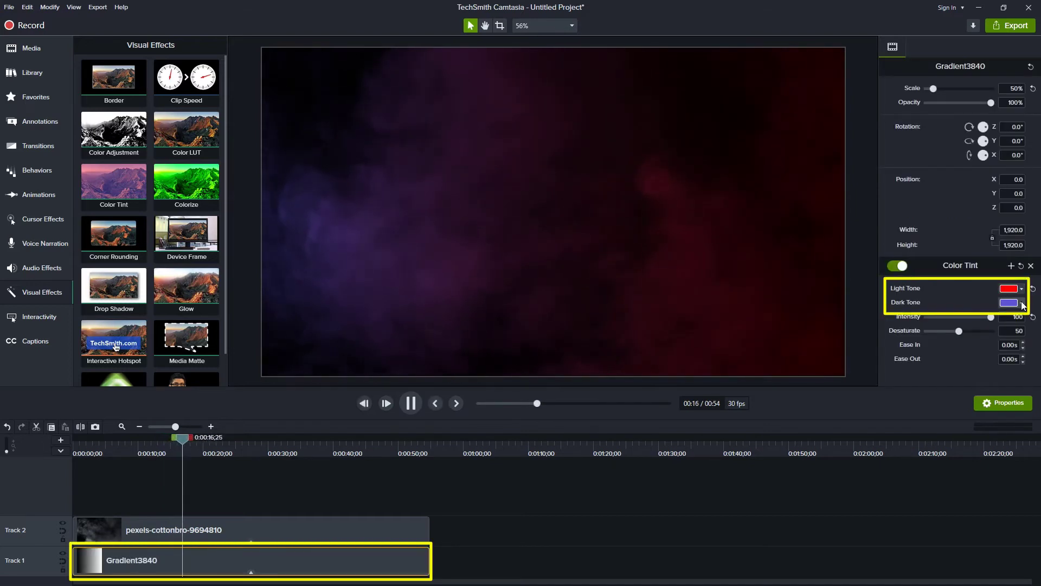
Change the gradient's Color Tint dark tone to orange and replay the preview
left_click(1008, 302)
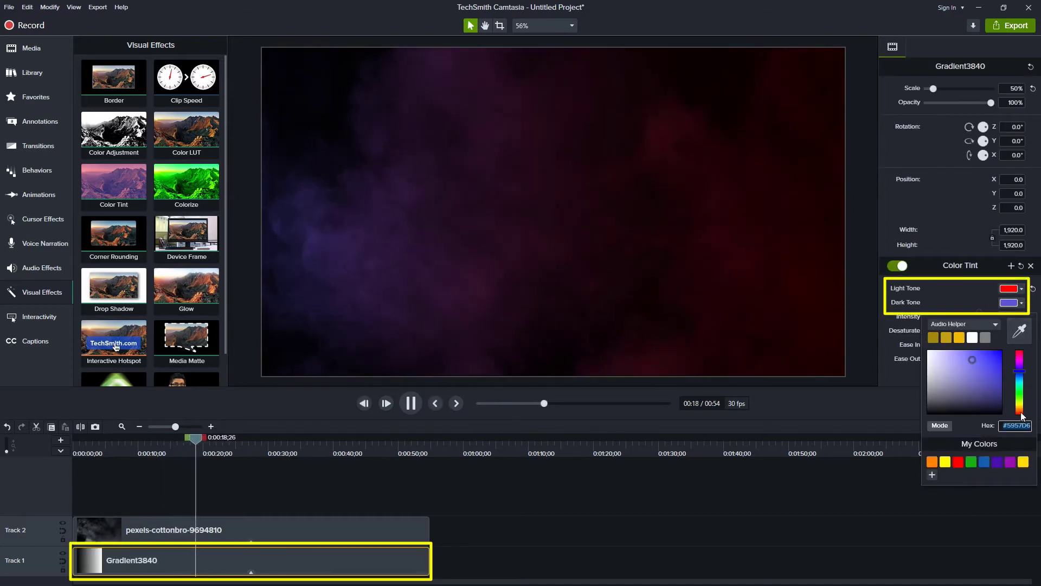
left_click(931, 462)
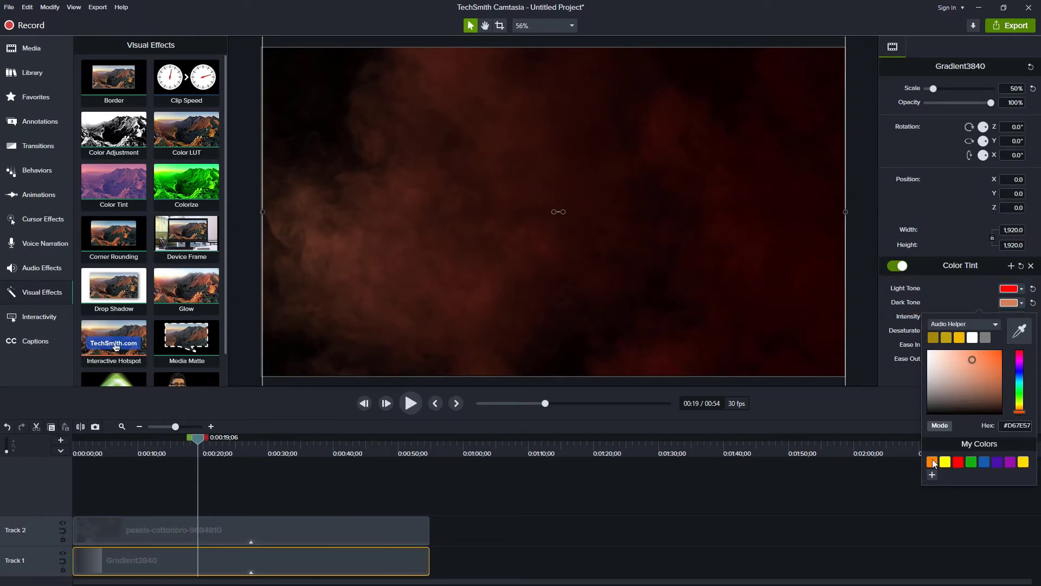
left_click(410, 403)
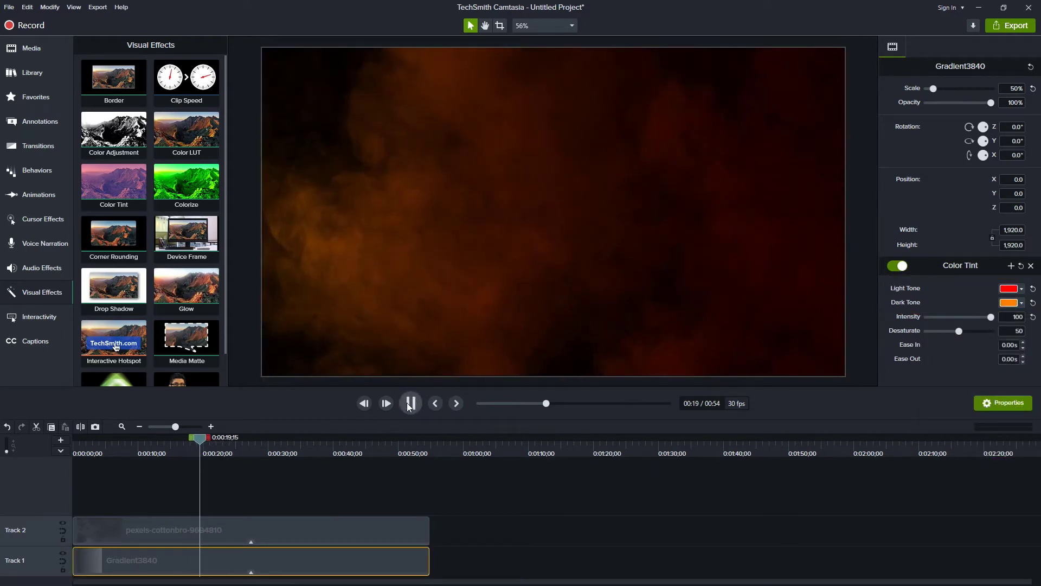
left_click(386, 403)
type("90")
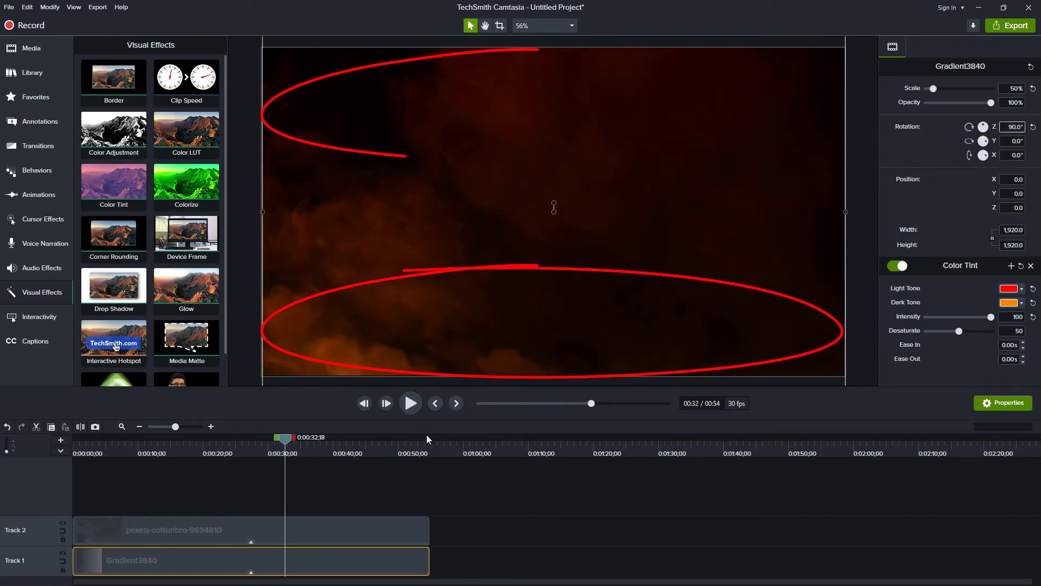
left_click(410, 403)
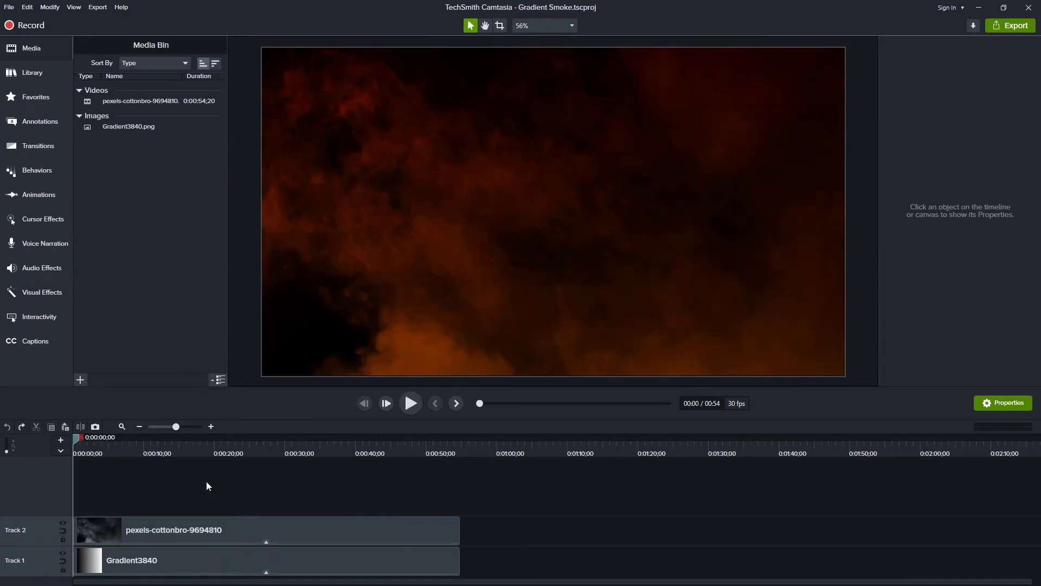
Paste the camera, product box and title clips beneath the smoke layers, then preview
key("ctrl+v")
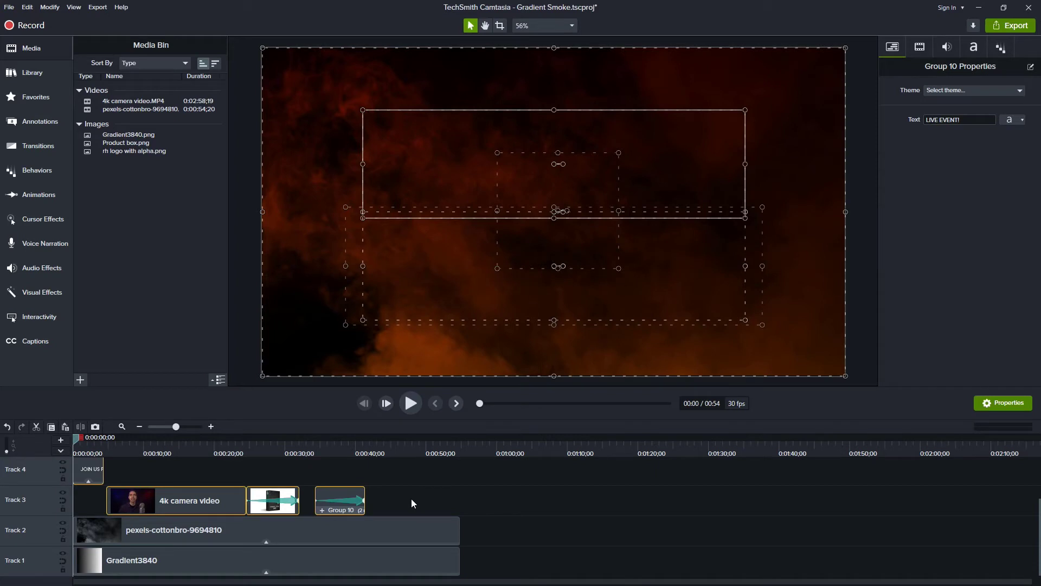
left_click(16, 499)
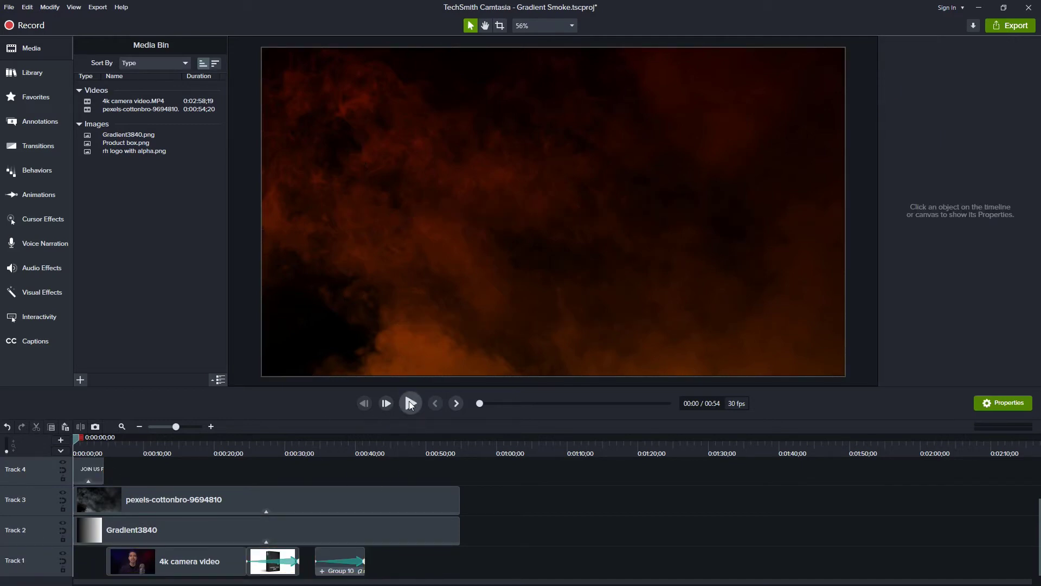
left_click(410, 403)
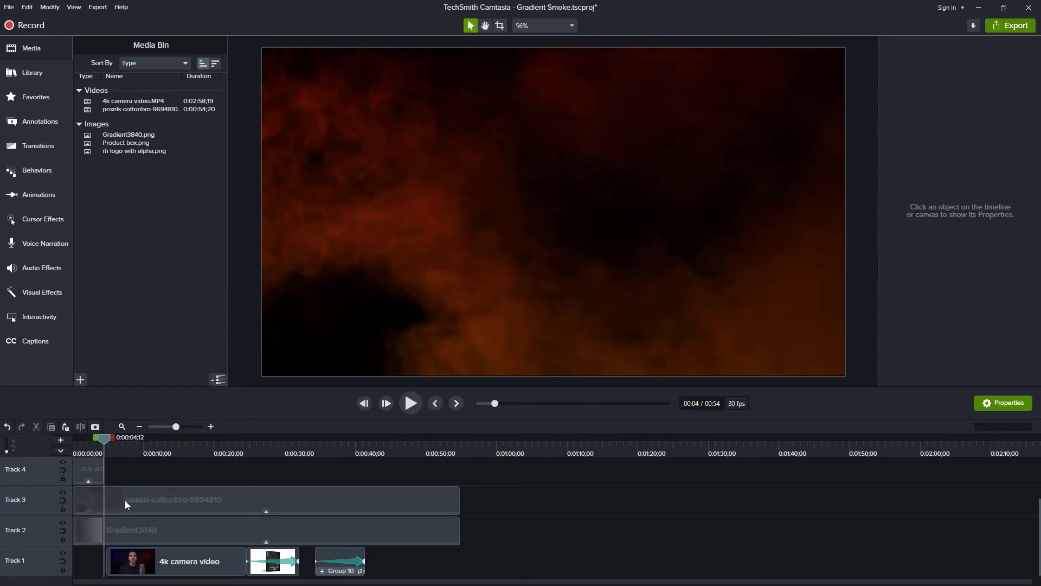
left_click(265, 529)
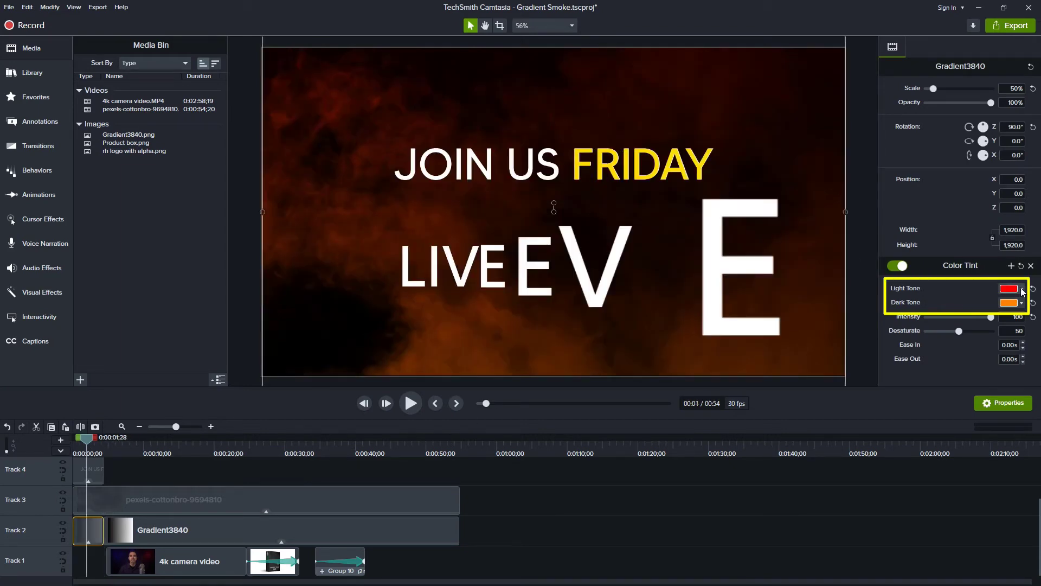
left_click(1009, 288)
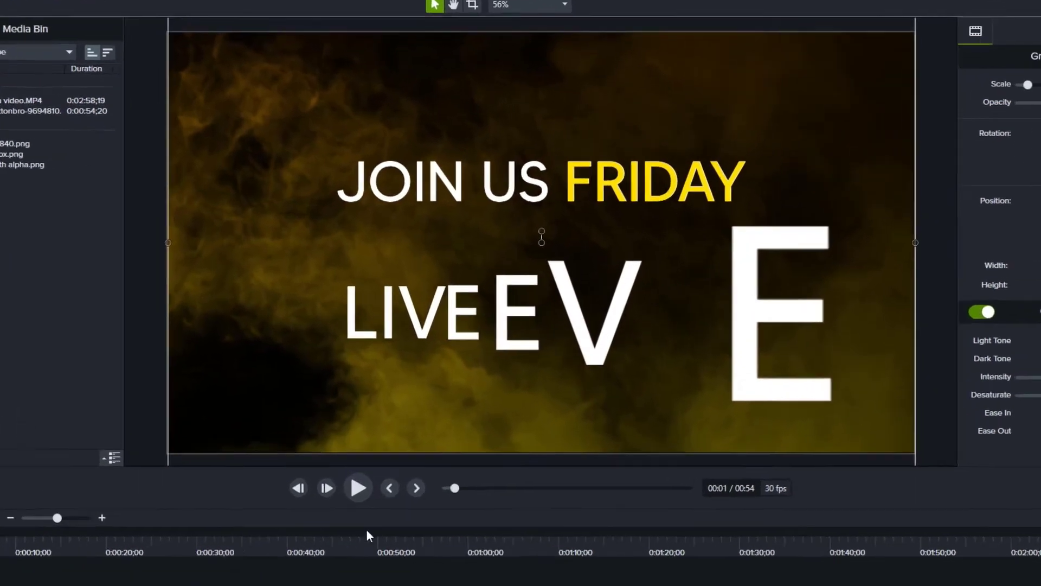
left_click(358, 488)
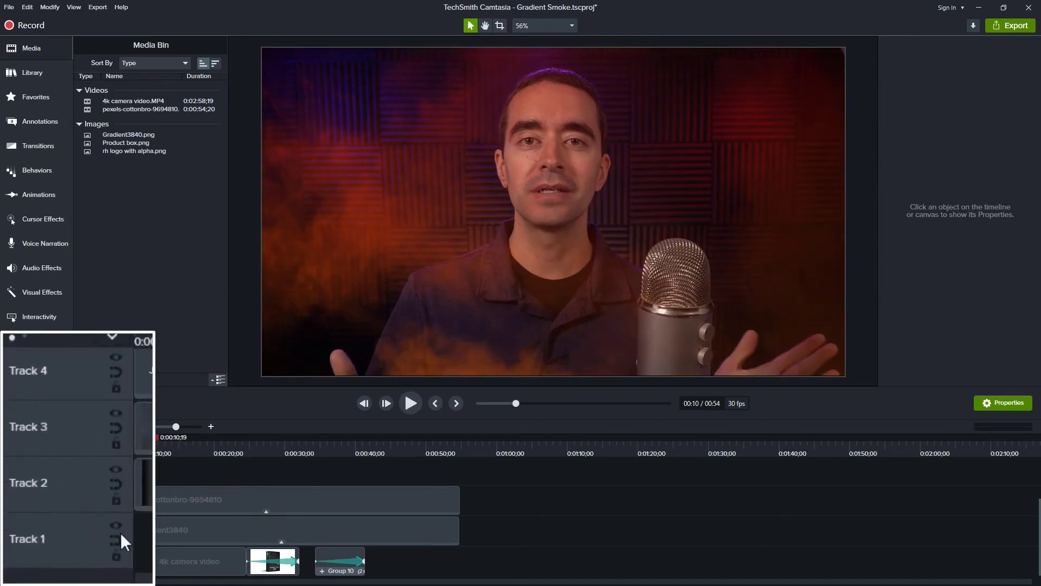
Solo Track 1 so only the presenter's webcam video is visible
key("alt")
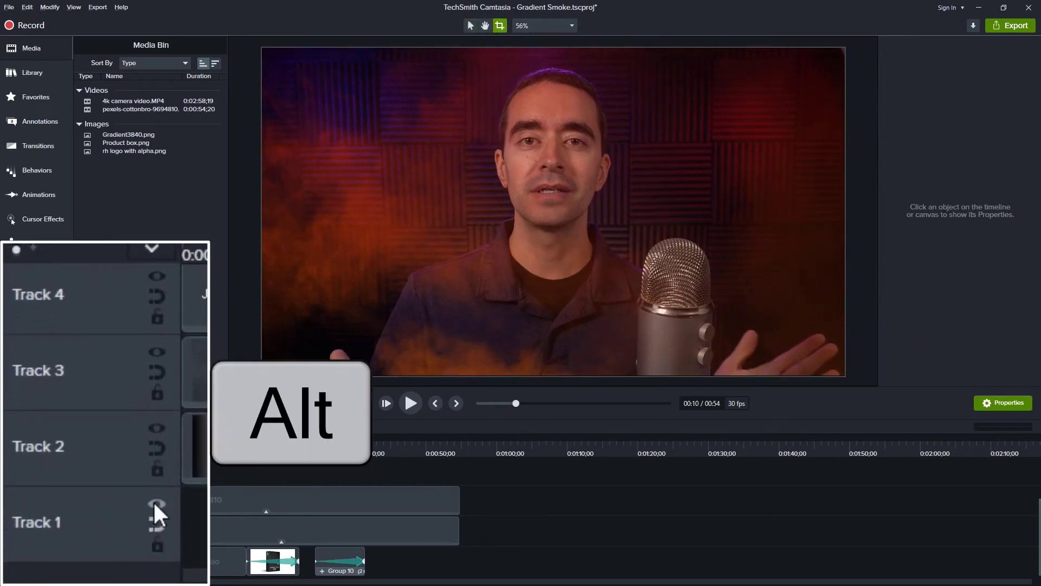
key("alt")
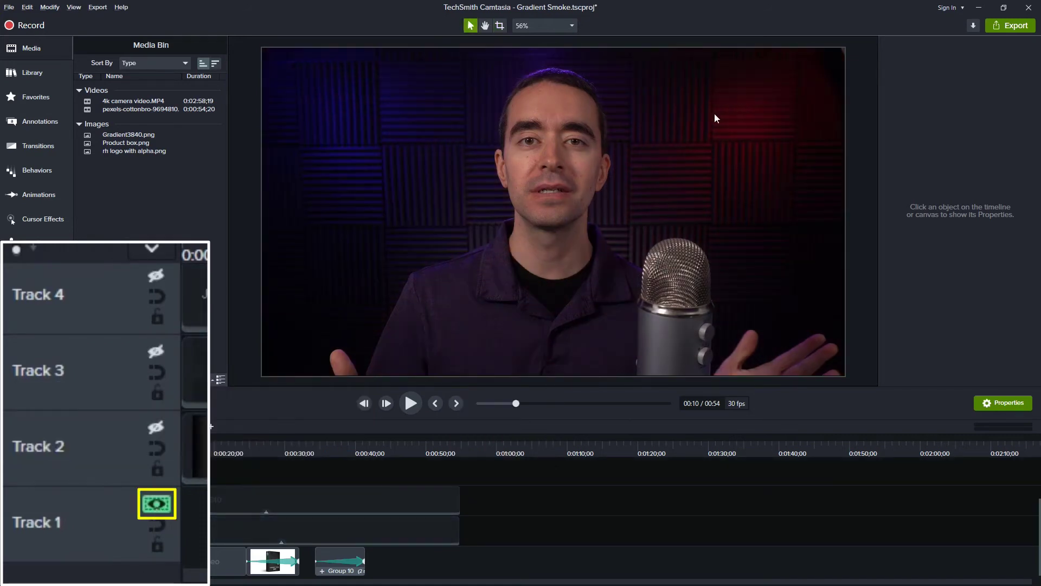
mouse_move(358, 136)
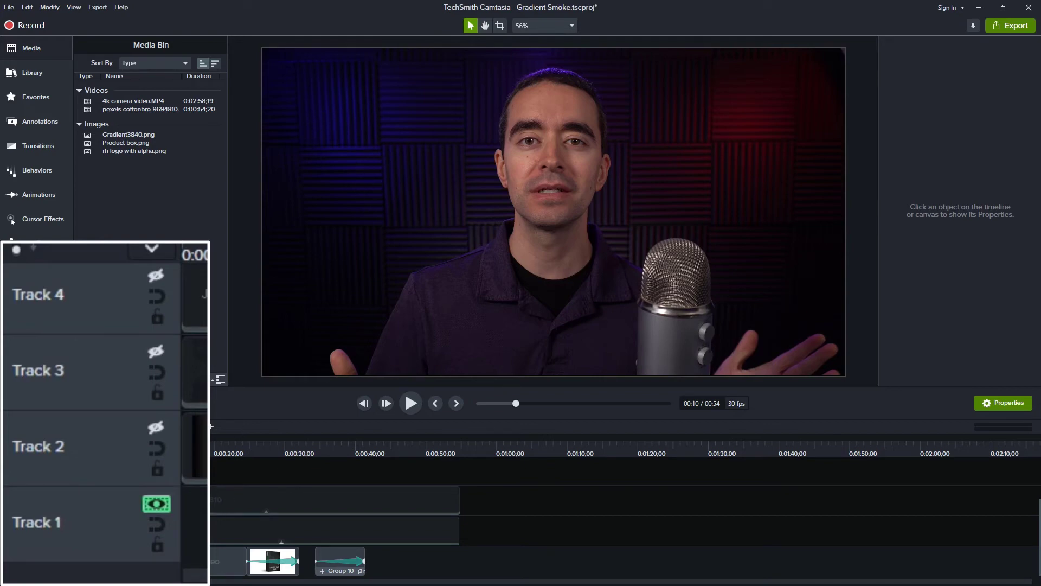
mouse_move(157, 503)
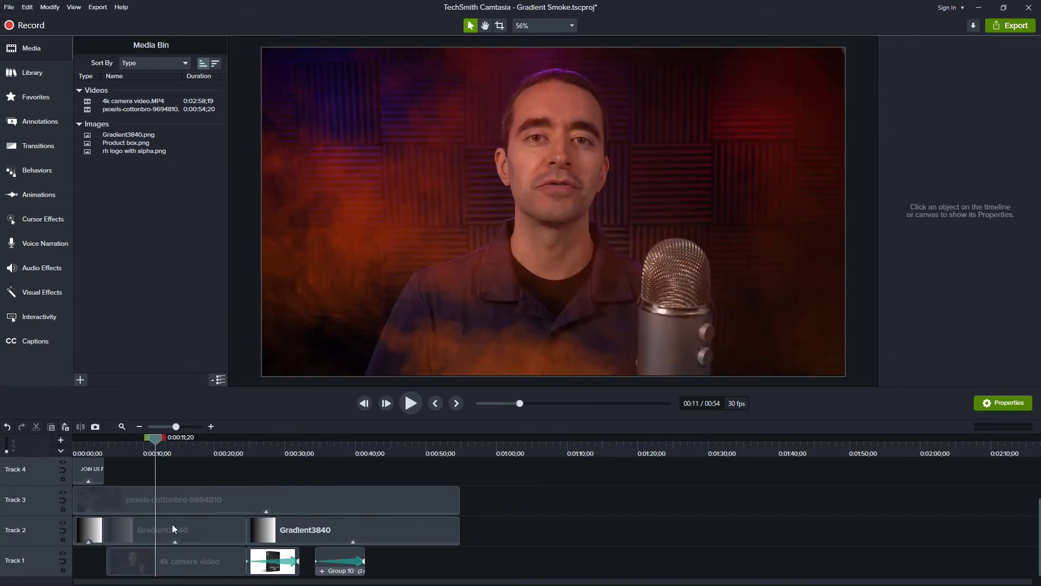
Tint the gradient under the webcam with a blue dark tone and red light tone, then preview
left_click(174, 529)
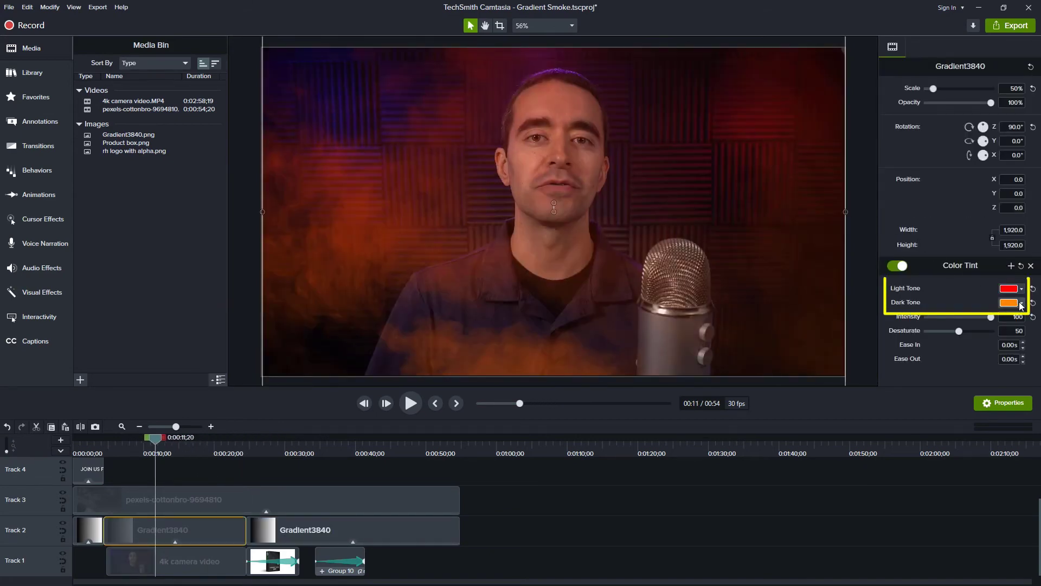
left_click(1008, 303)
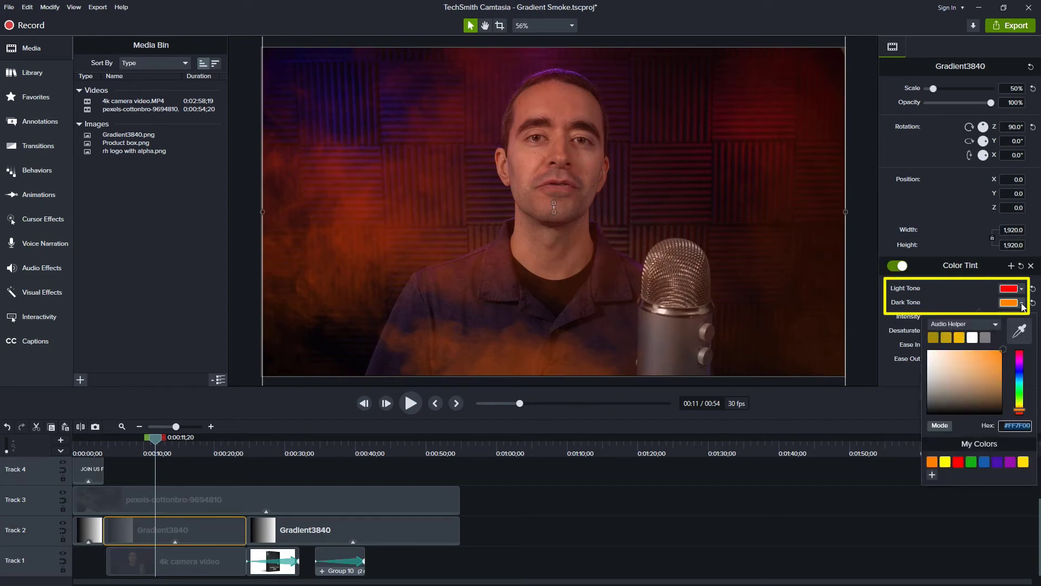
mouse_move(1025, 379)
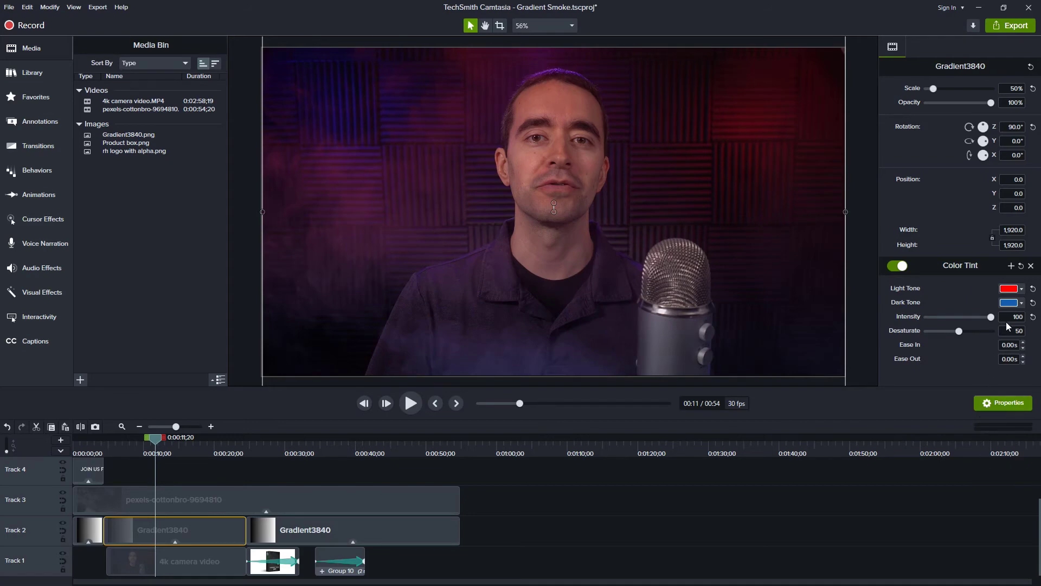
left_click(1009, 287)
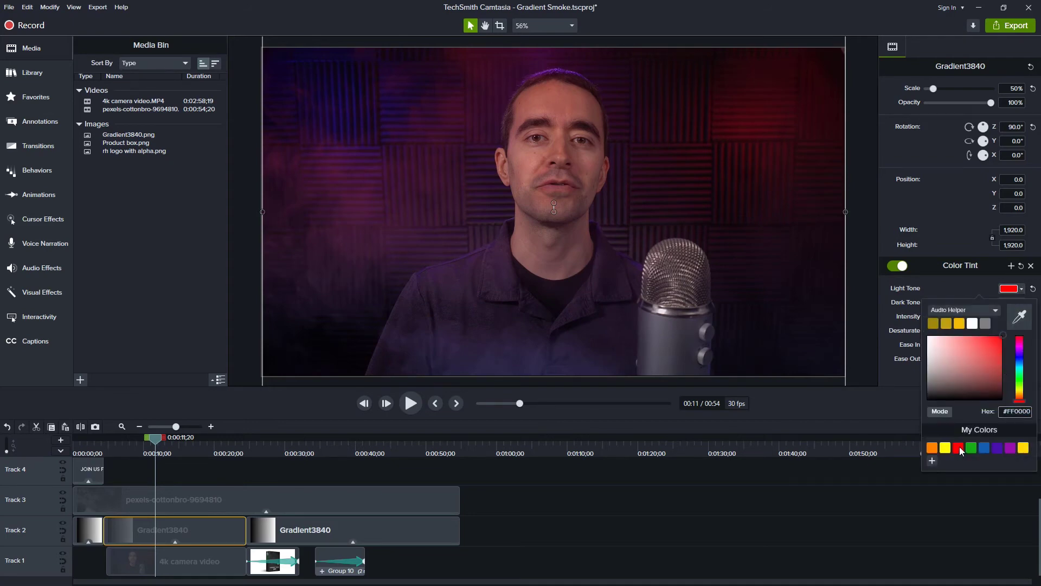
left_click(983, 447)
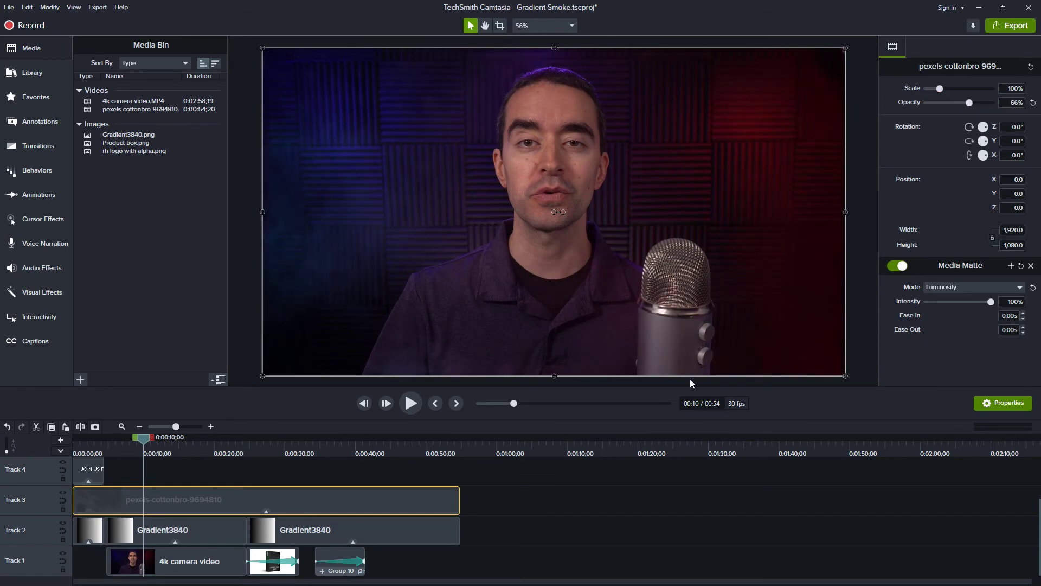
left_click(410, 402)
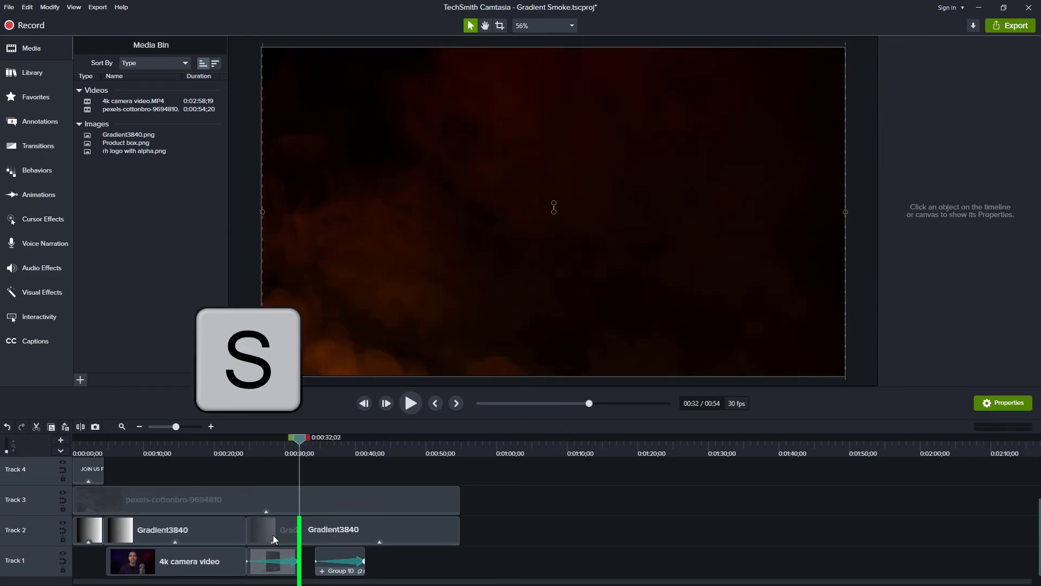
Select the product box gradient section and set both its light and dark tones to green
left_click(272, 529)
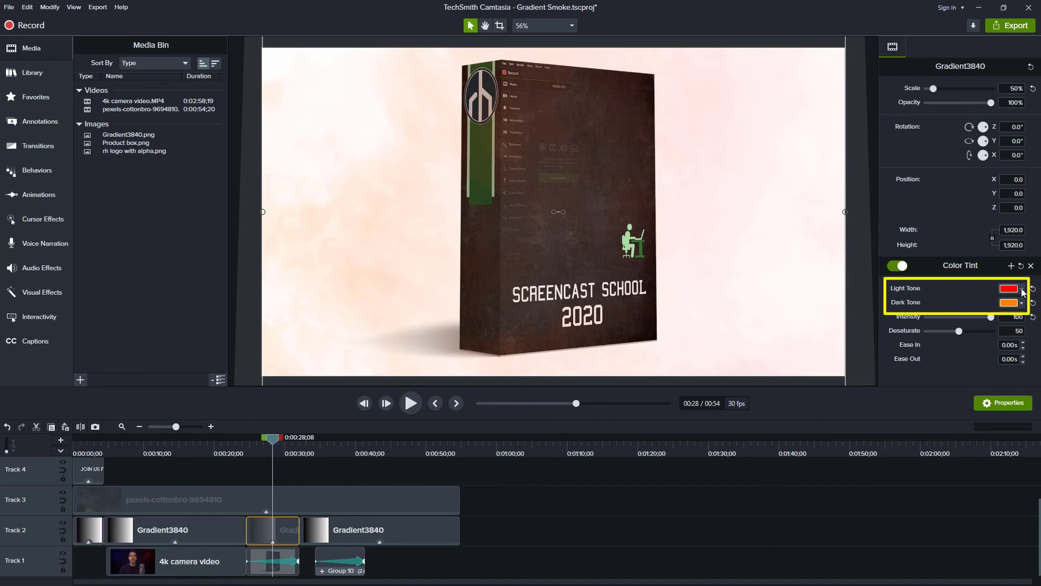
left_click(1009, 288)
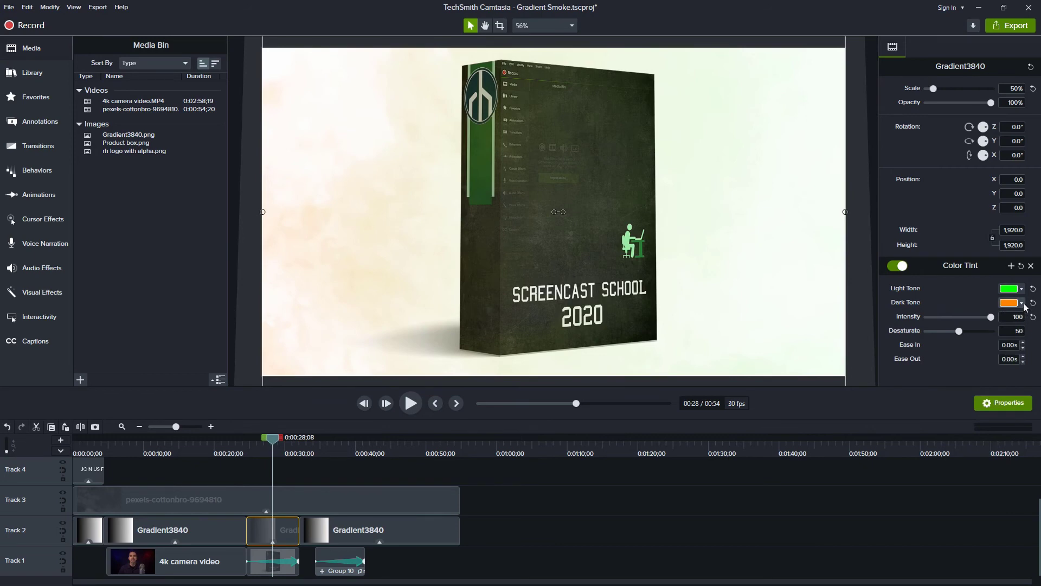
left_click(1008, 302)
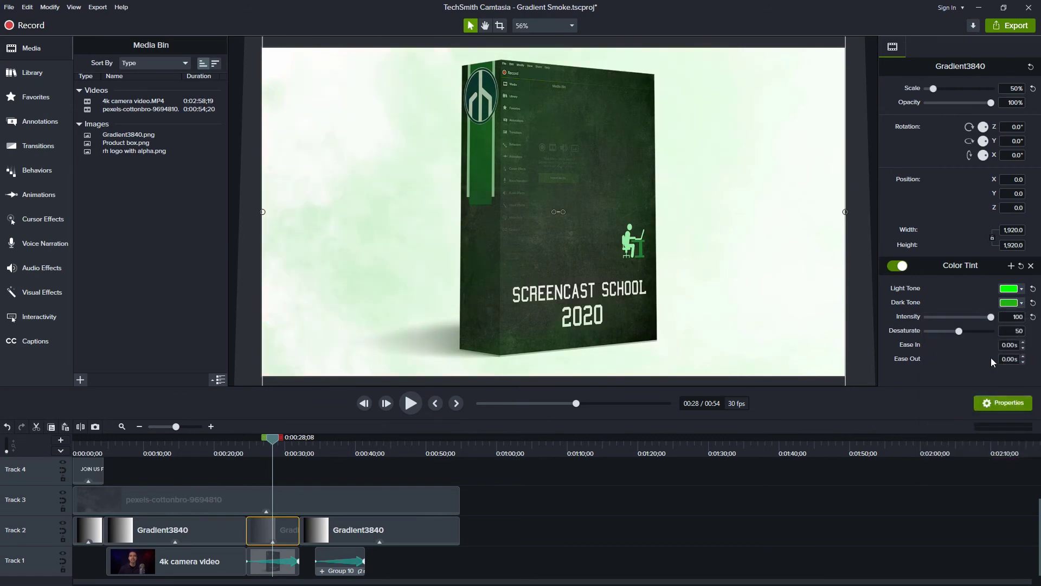
left_click(1008, 302)
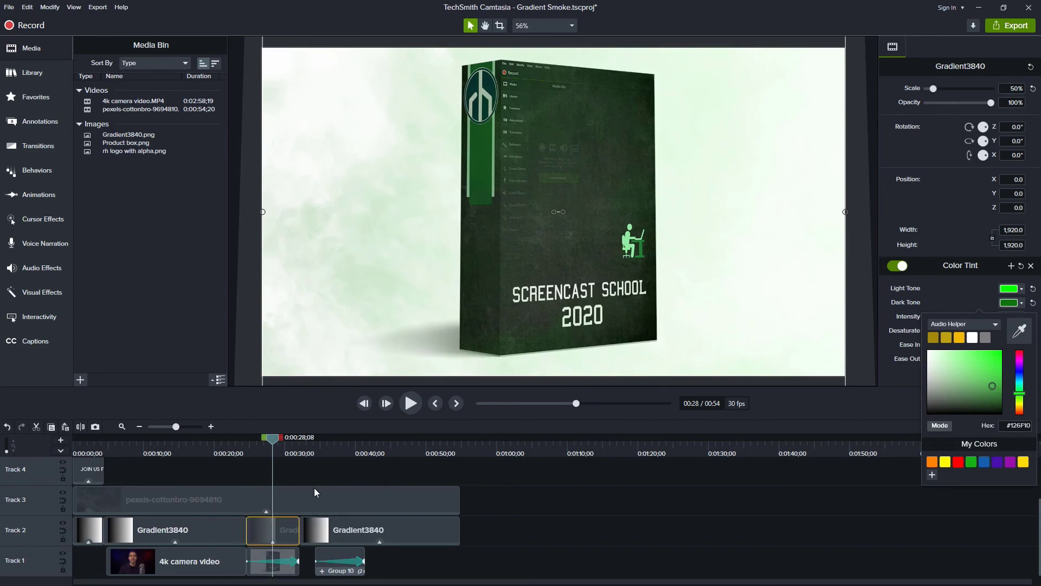
left_click(199, 500)
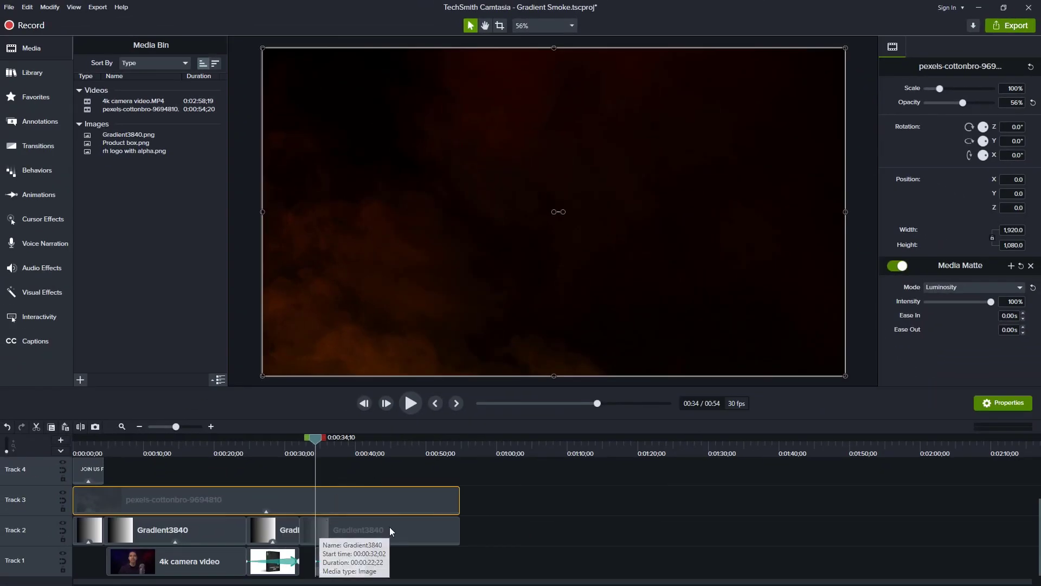
Give the last Gradient3840 section a blue light tone and purple dark tone
left_click(379, 529)
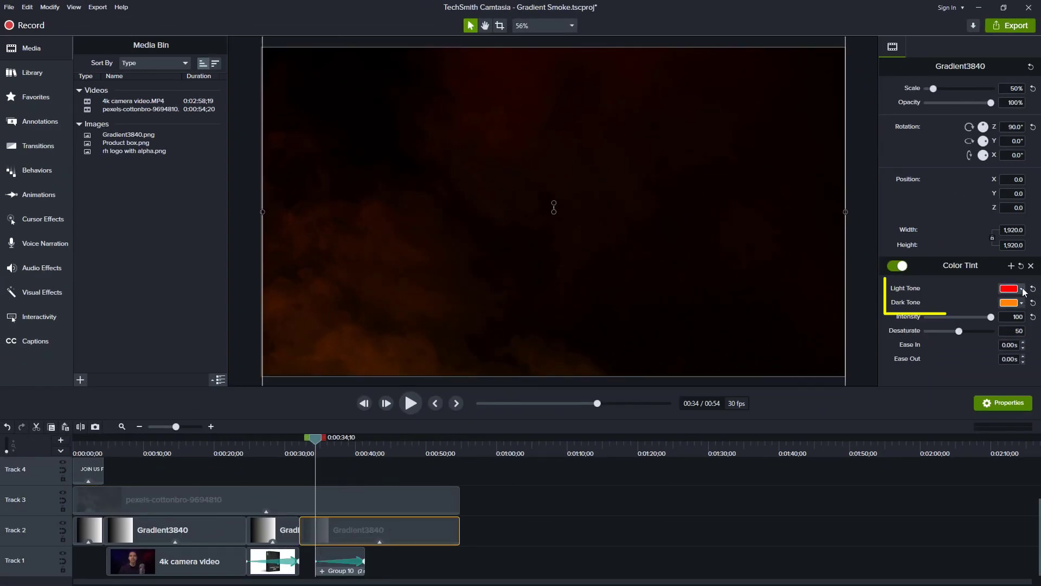
left_click(1008, 287)
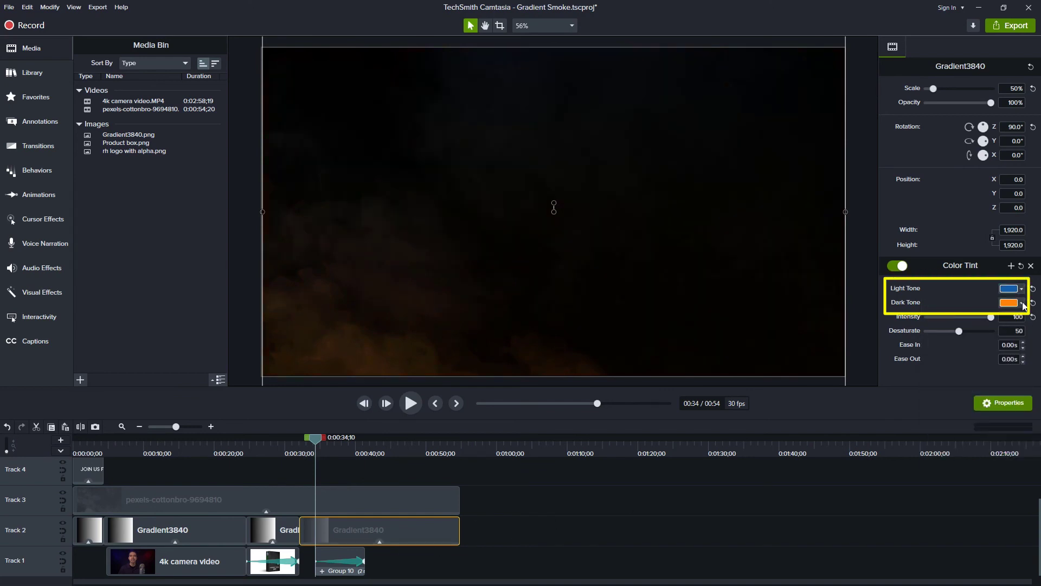
left_click(1010, 302)
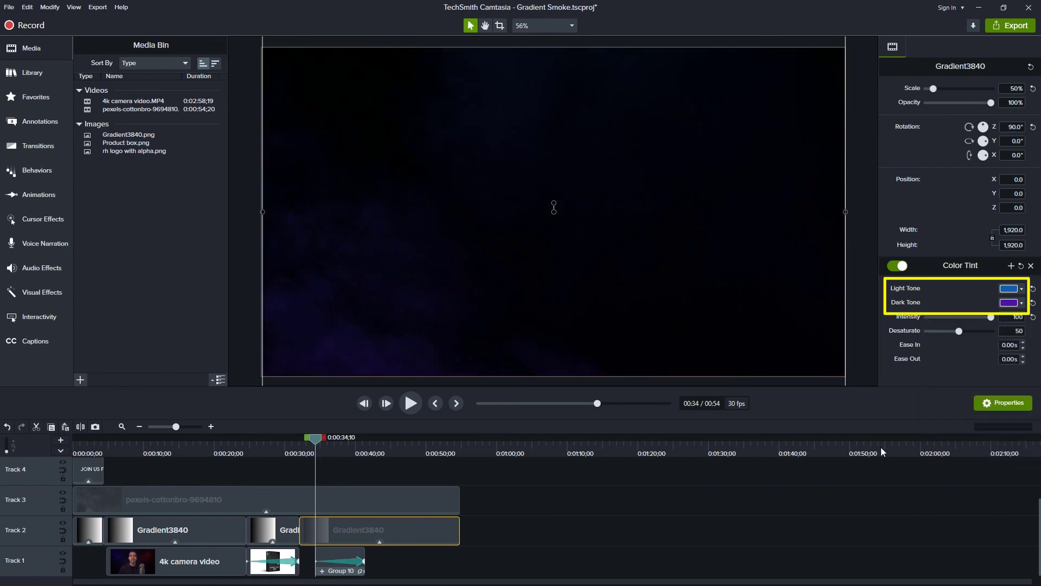